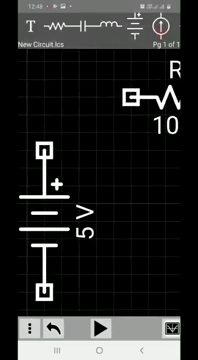
# Draw a wire from the 5 V battery's + terminal to R2's left terminal.
pyautogui.click(44, 150)
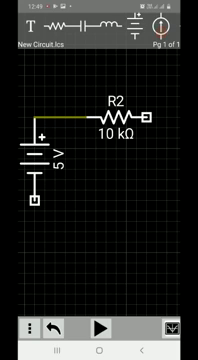
pyautogui.click(148, 116)
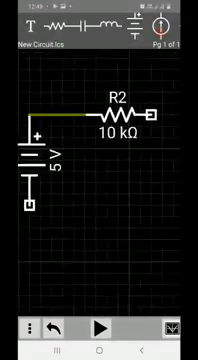
pyautogui.click(148, 115)
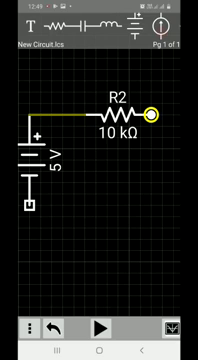